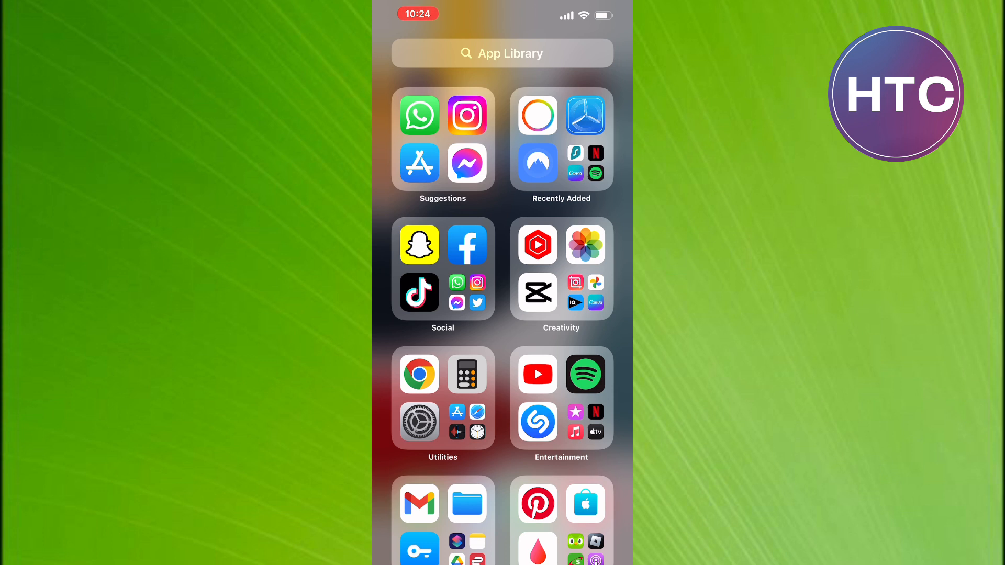
Launch Instagram from the App Library's Suggestions group.
{"action": "left_click", "coordinate": [467, 115]}
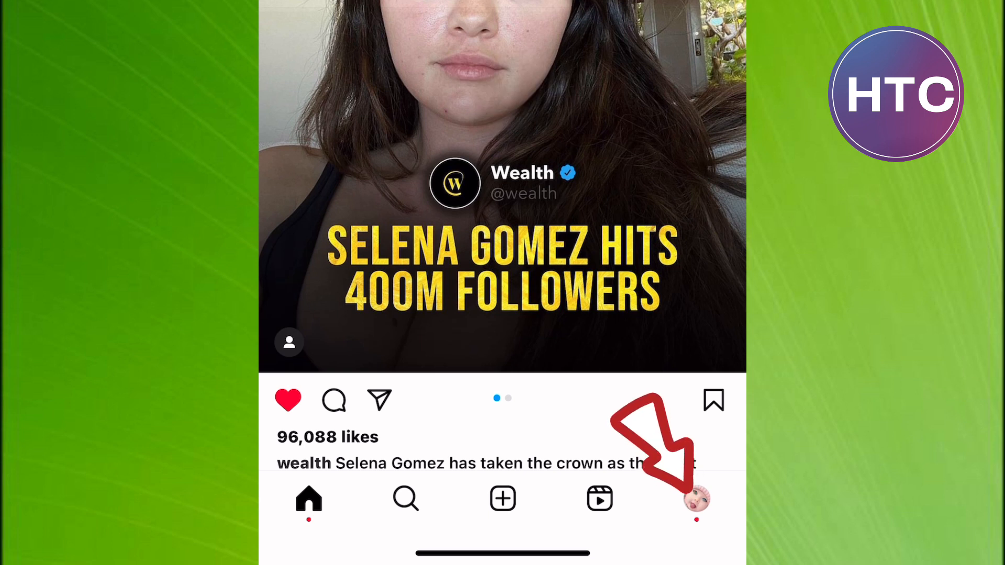
Reach the Settings page through the profile tab and its menu.
{"action": "left_click", "coordinate": [696, 499]}
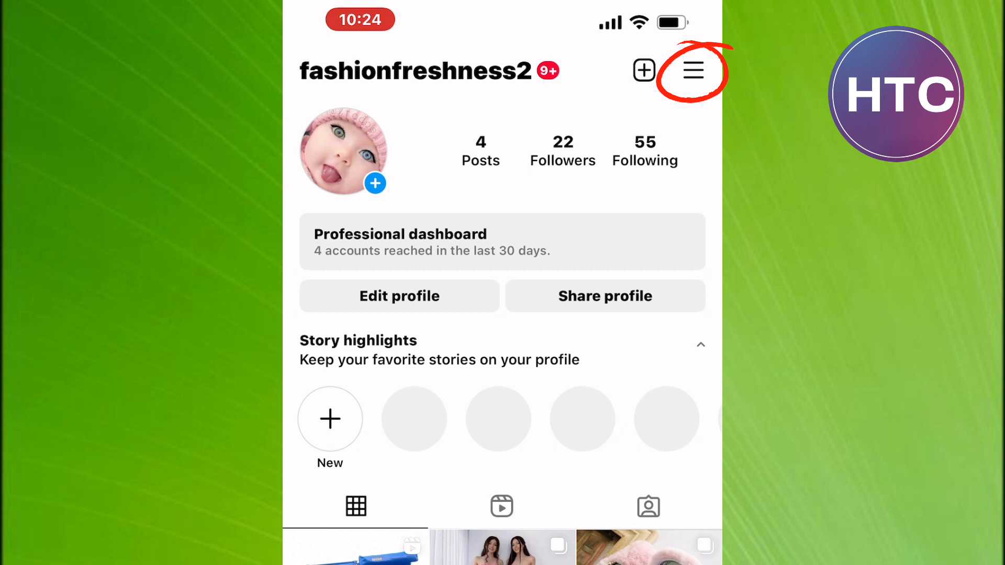
{"action": "left_click", "coordinate": [693, 70]}
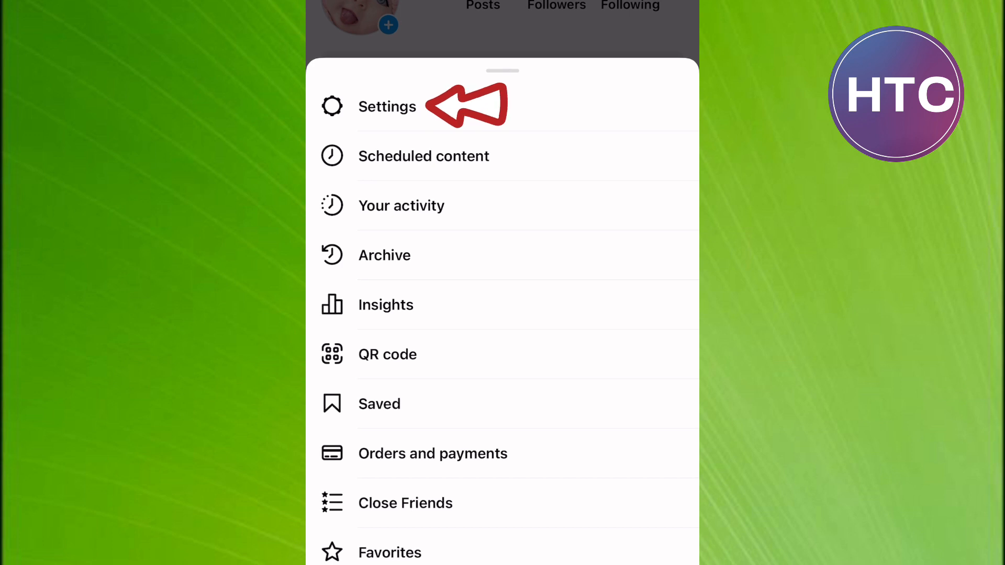
{"action": "left_click", "coordinate": [386, 107]}
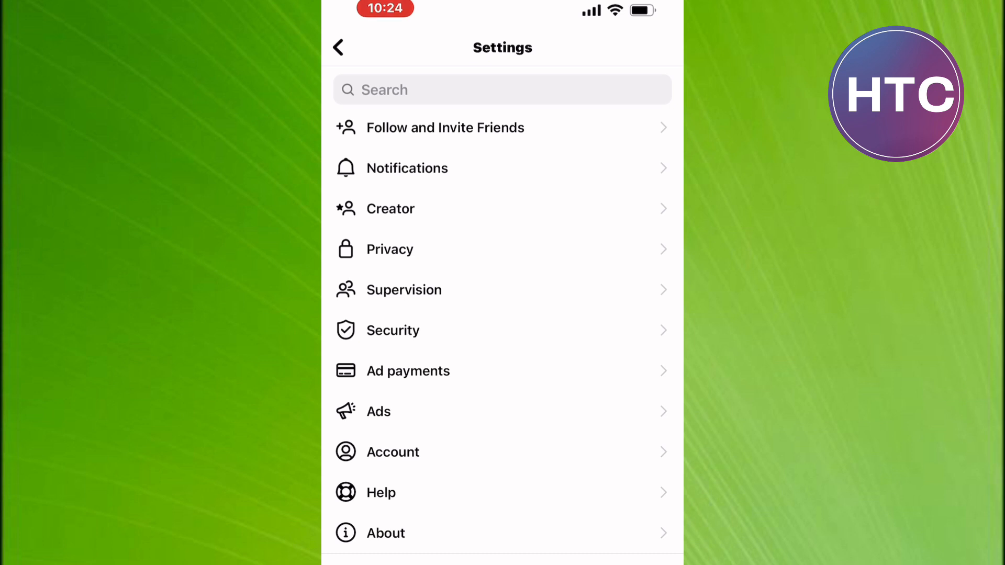
Switch the account type to a business account from Account settings and confirm.
{"action": "left_click", "coordinate": [392, 452]}
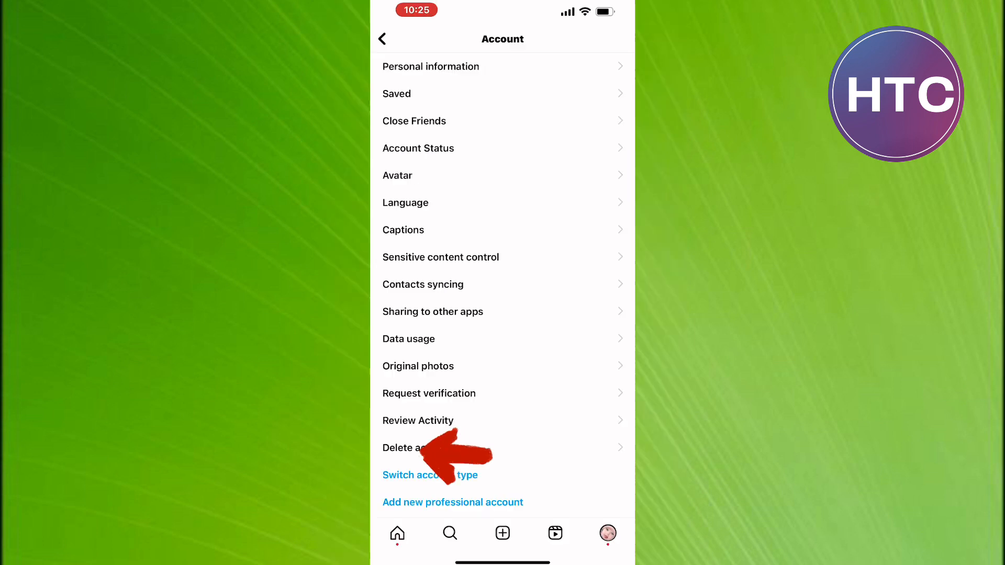
{"action": "scroll", "scroll_direction": "down", "scroll_amount": 3}
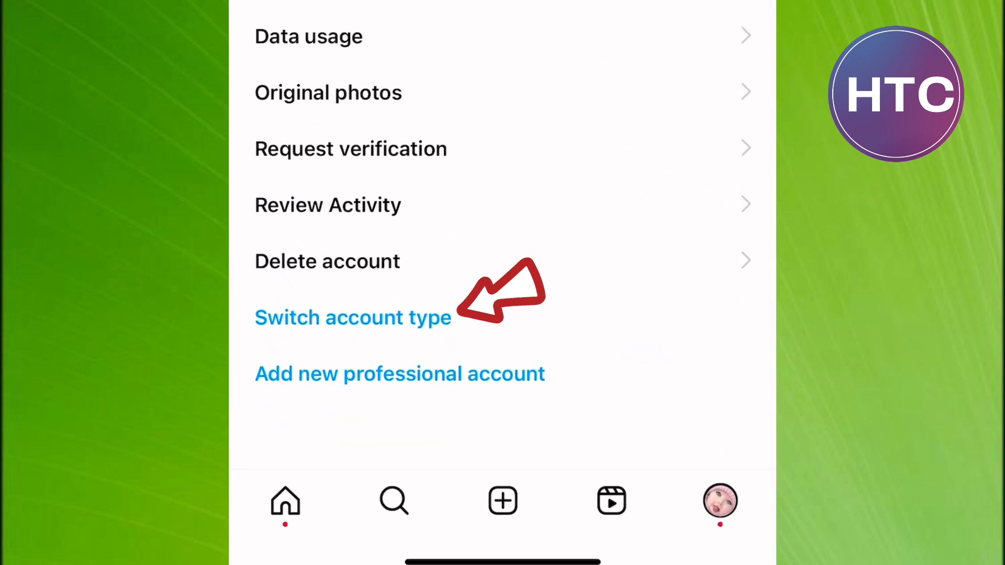
{"action": "left_click", "coordinate": [351, 318]}
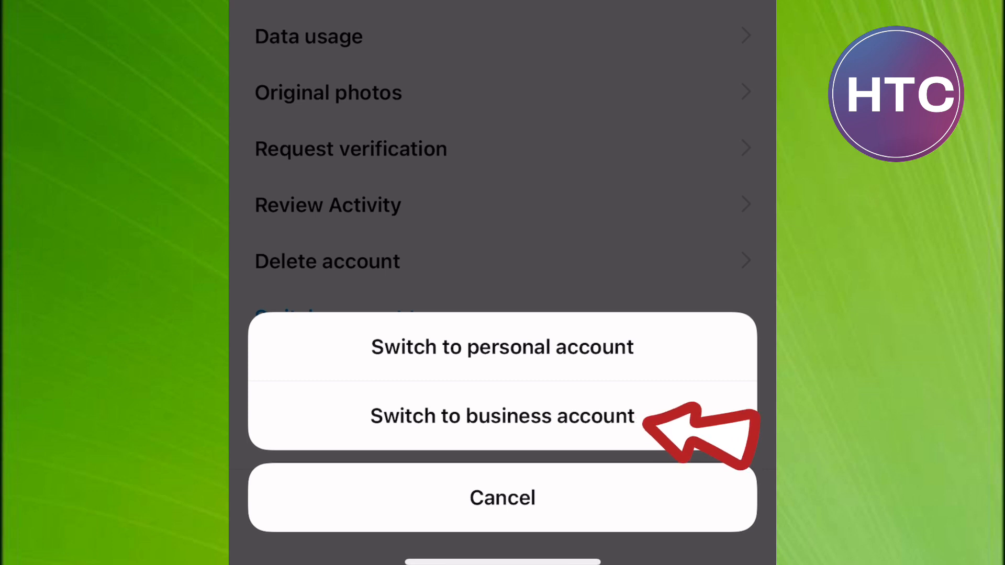
{"action": "left_click", "coordinate": [502, 416]}
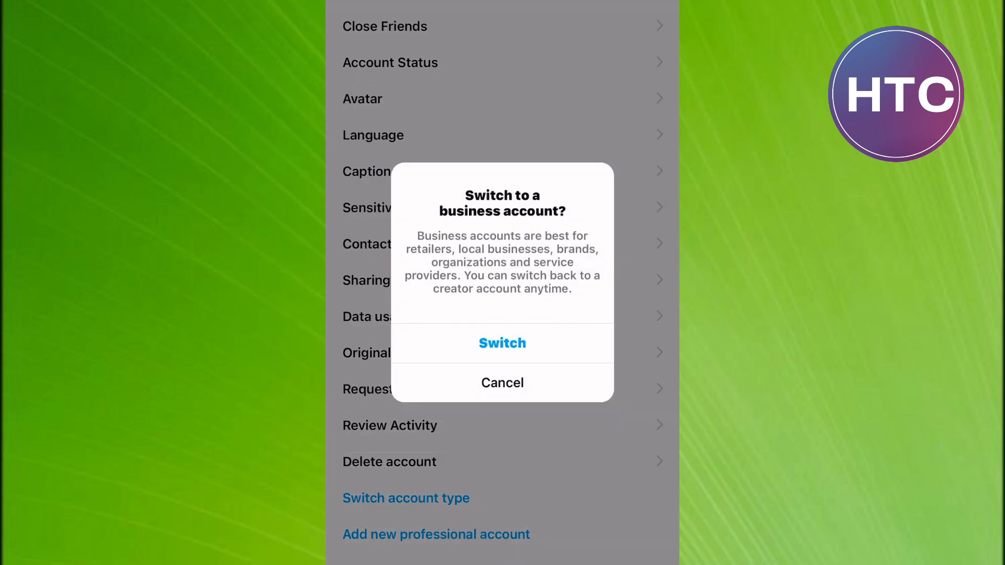
{"action": "left_click", "coordinate": [501, 383]}
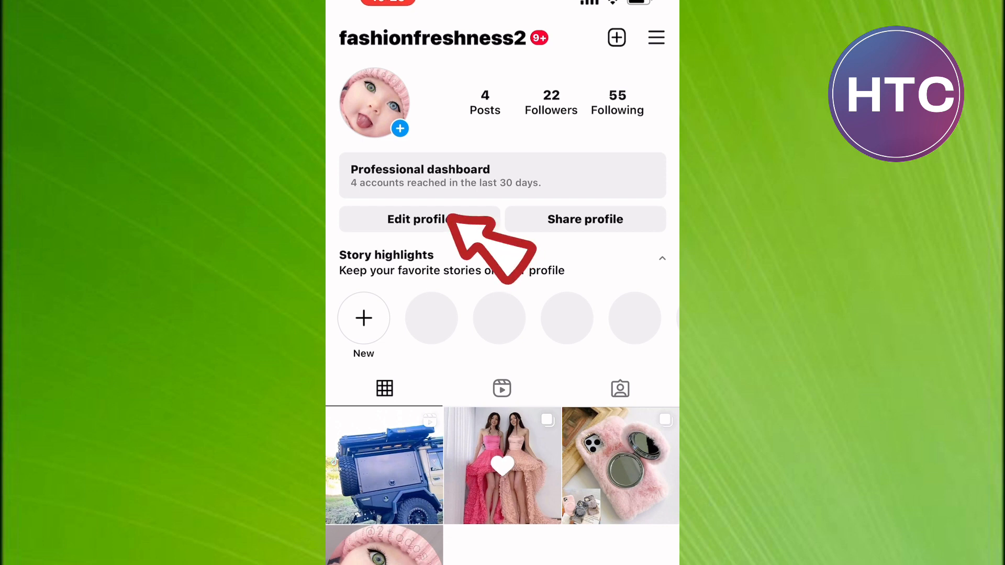
Reach the City/town search via Edit profile, Contact options and Business address.
{"action": "left_click", "coordinate": [419, 219]}
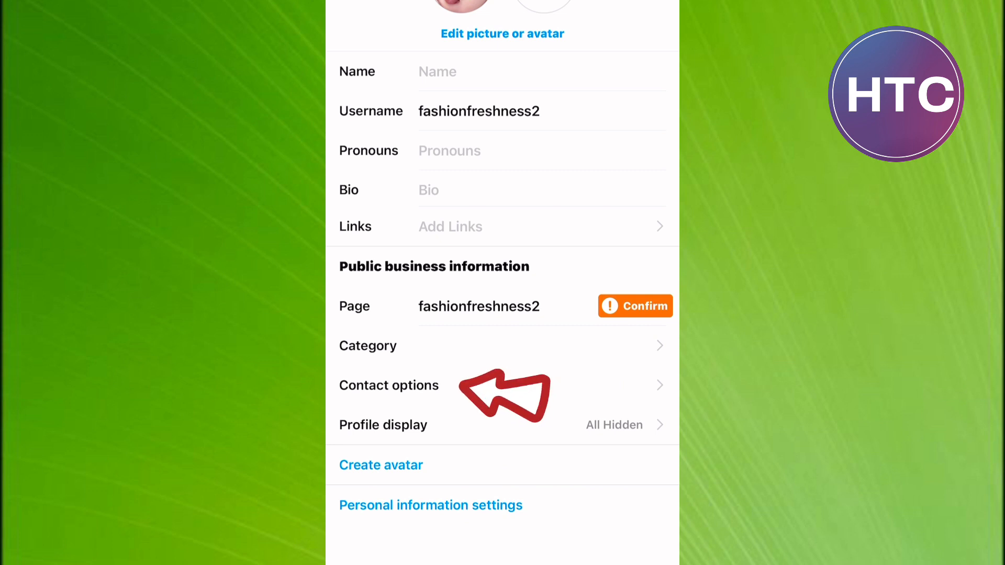
{"action": "left_click", "coordinate": [390, 385]}
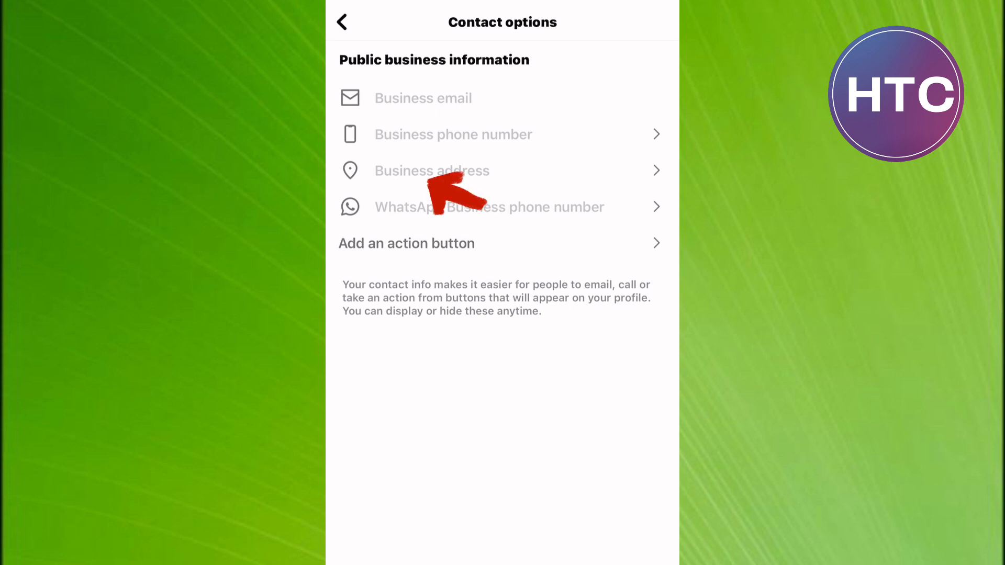
{"action": "left_click", "coordinate": [433, 171]}
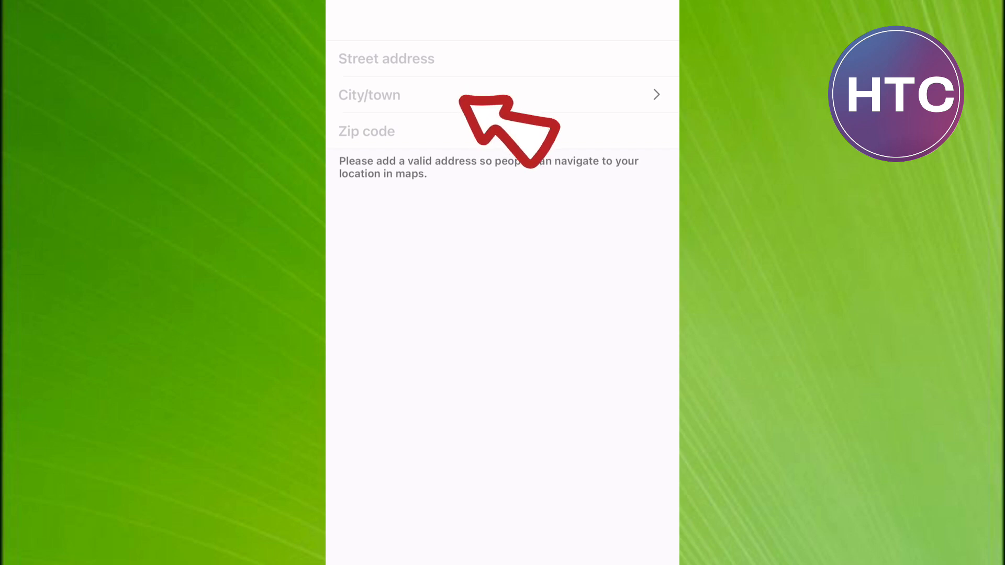
{"action": "left_click", "coordinate": [504, 96]}
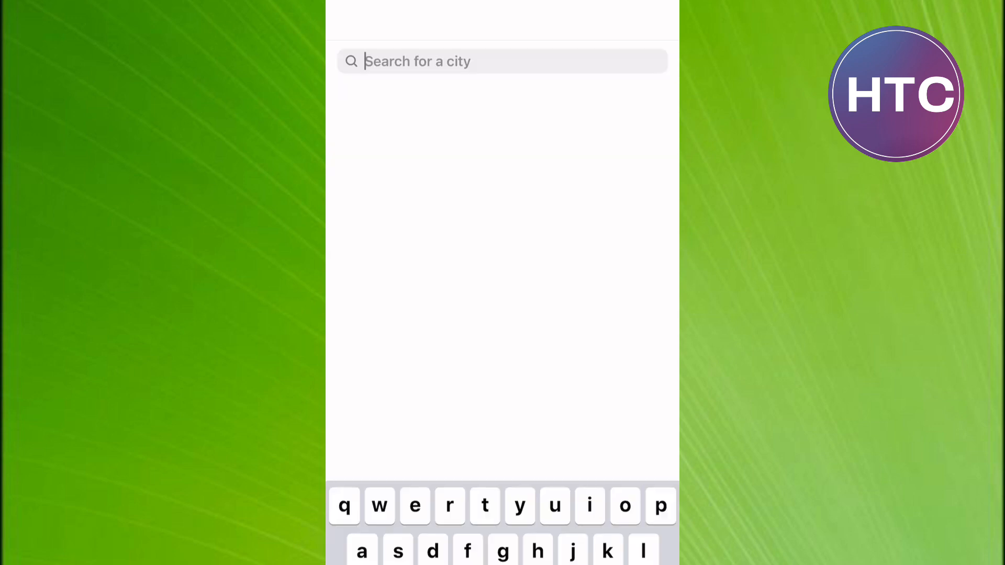
Search for a city name and pick a matching result as the business address city.
{"action": "type", "text": "ney"}
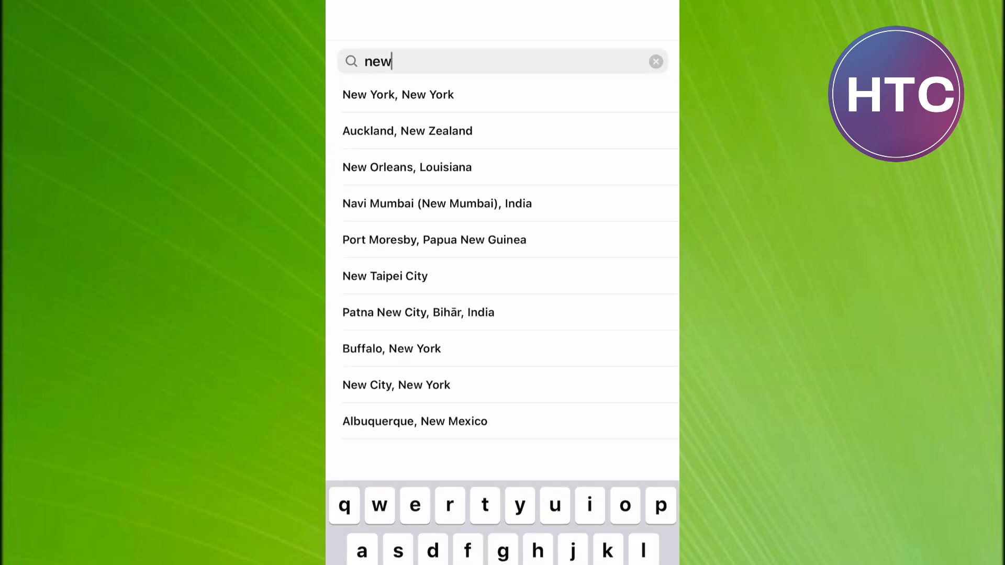
{"action": "left_click", "coordinate": [397, 94]}
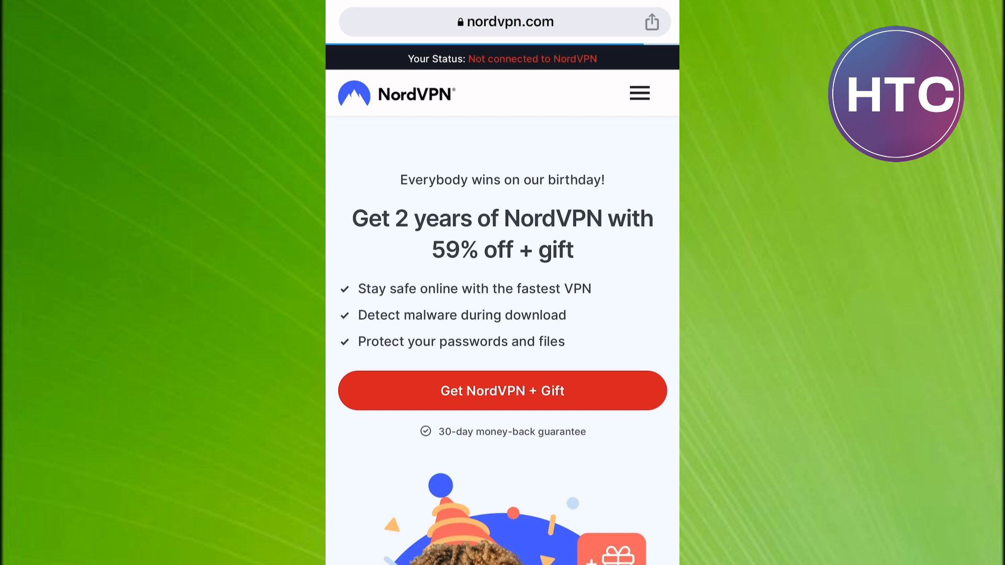
{"action": "scroll", "scroll_direction": "down", "scroll_amount": 3}
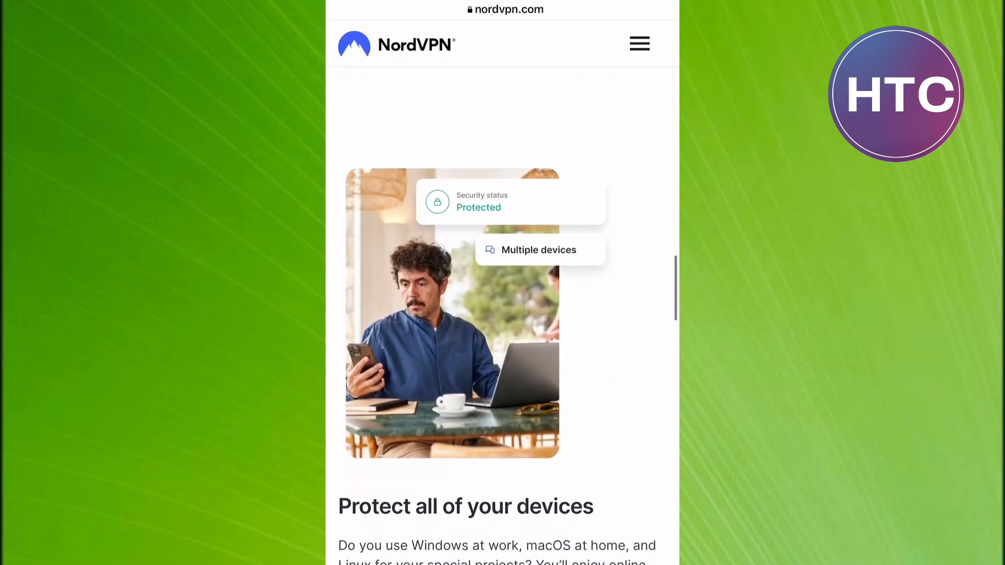
{"action": "scroll", "scroll_direction": "down", "scroll_amount": 3}
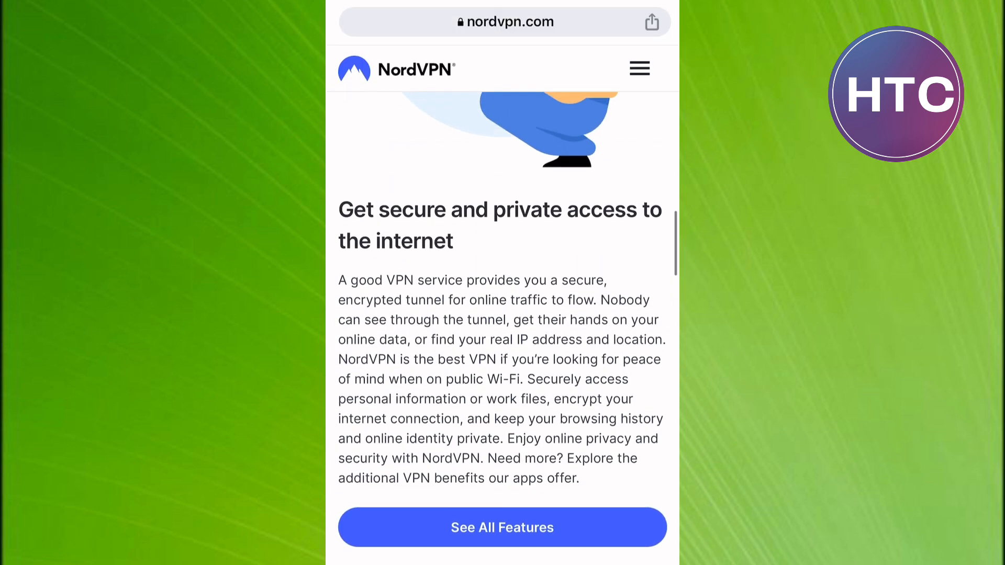
{"action": "scroll", "scroll_direction": "down", "scroll_amount": 3}
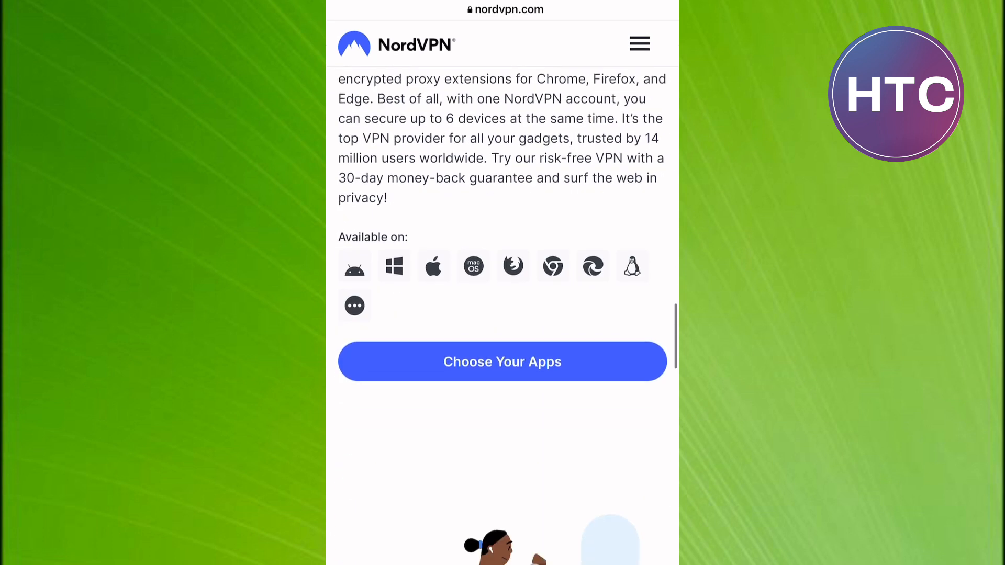
{"action": "scroll", "scroll_direction": "down", "scroll_amount": 3}
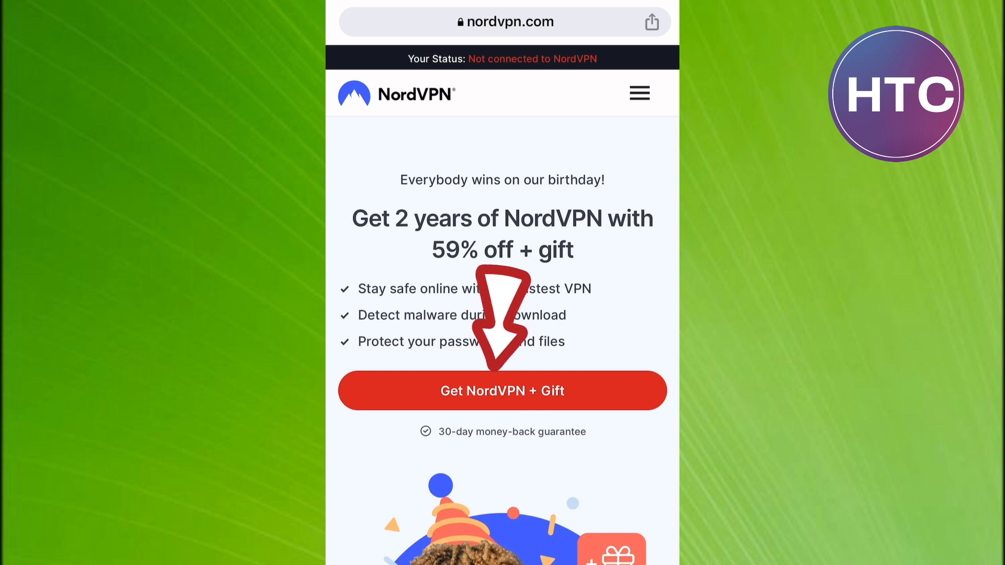
Show the NordVPN pricing page with monthly billing selected.
{"action": "left_click", "coordinate": [501, 391]}
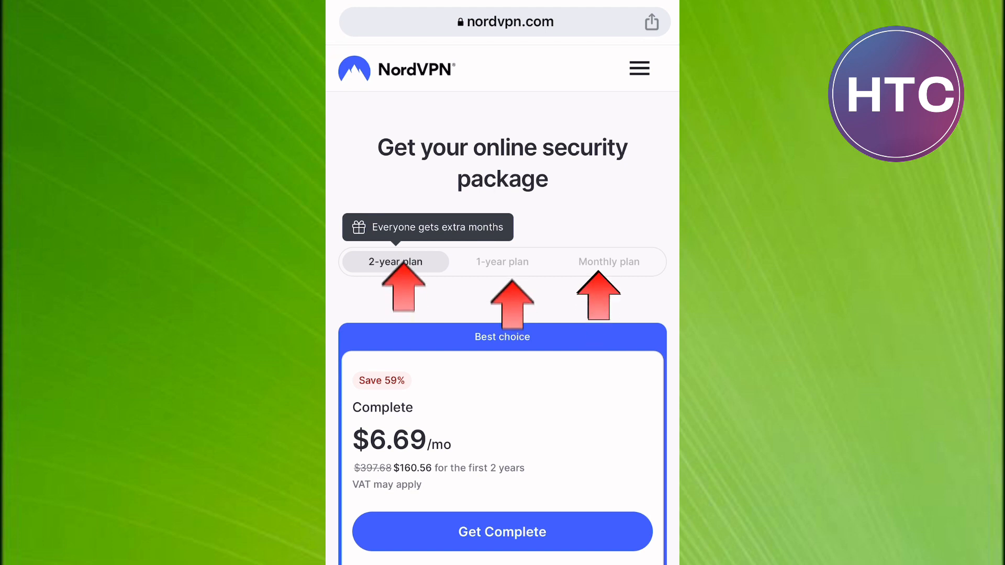
{"action": "scroll", "scroll_direction": "down", "scroll_amount": 3}
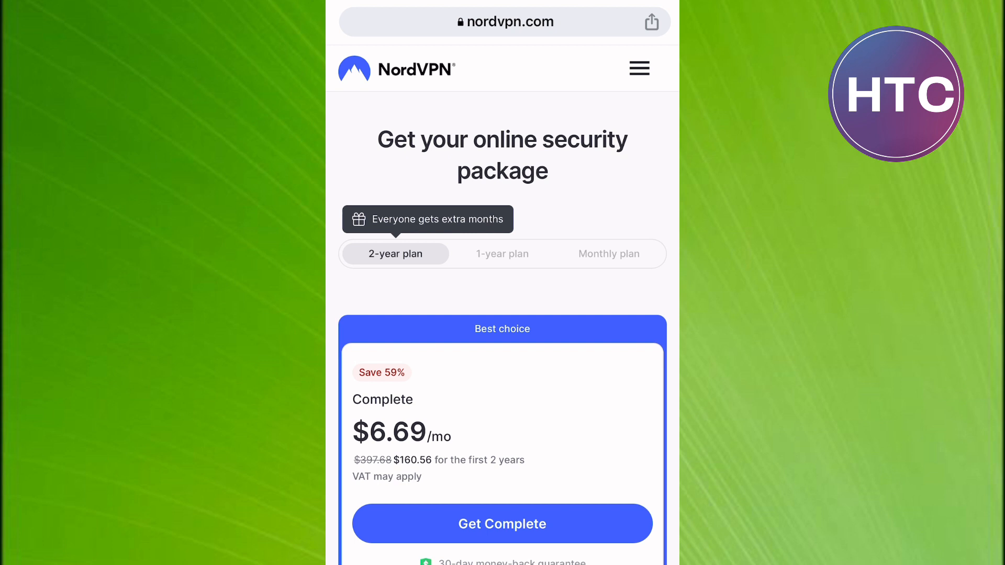
{"action": "left_click", "coordinate": [607, 253]}
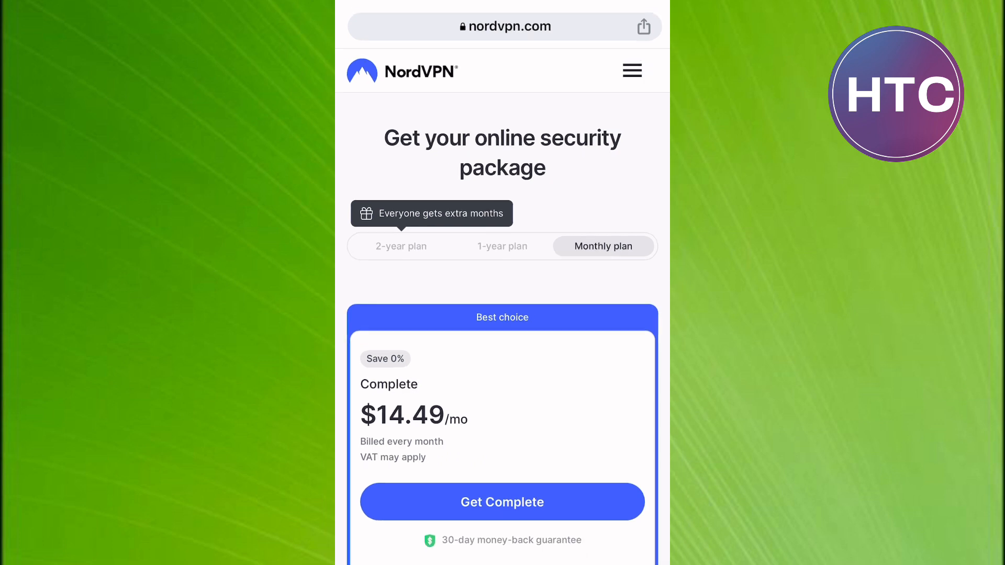
Scroll past the Complete and Plus plans down to the $11.99 Standard plan.
{"action": "scroll", "scroll_direction": "down", "scroll_amount": 3}
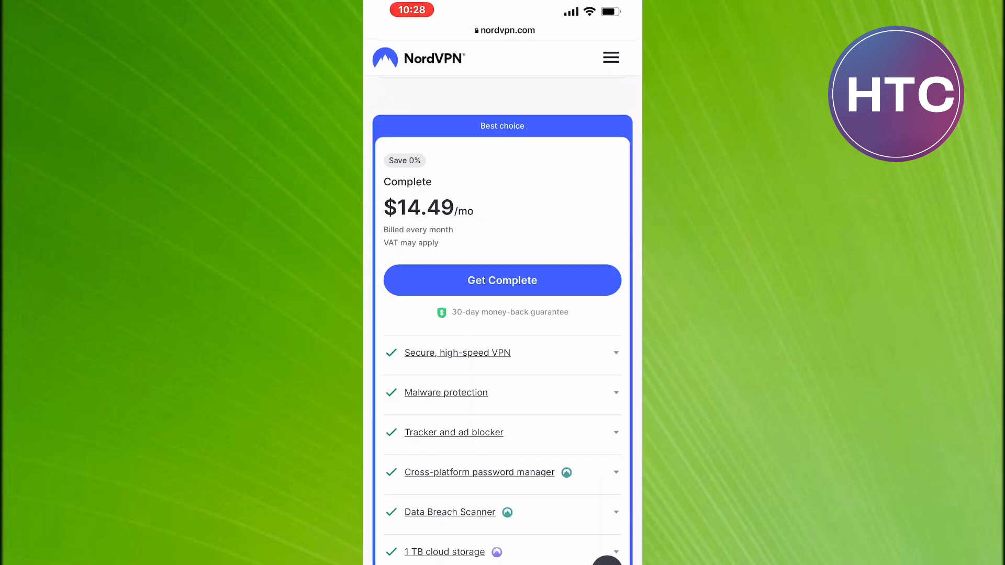
{"action": "scroll", "scroll_direction": "down", "scroll_amount": 3}
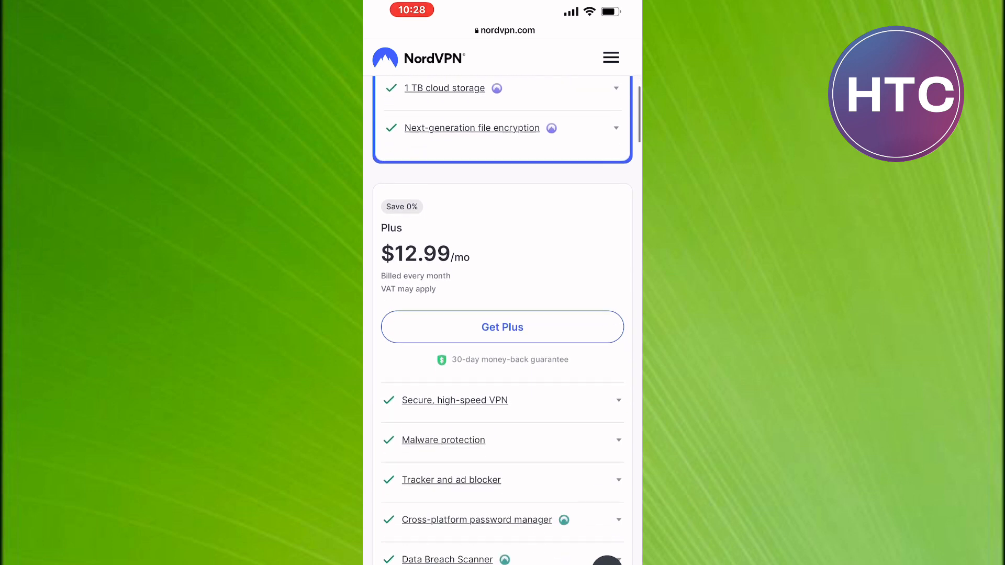
{"action": "scroll", "scroll_direction": "down", "scroll_amount": 3}
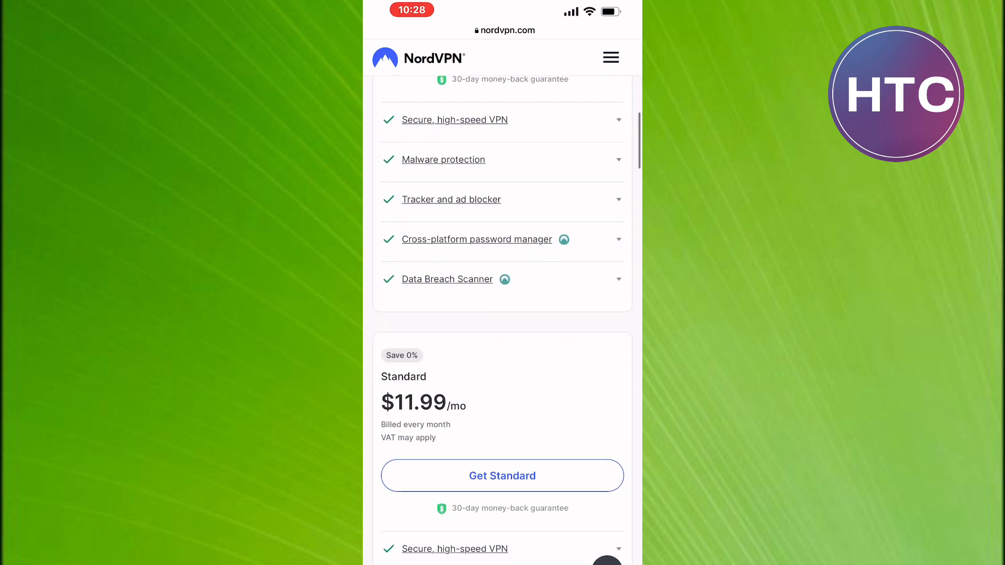
{"action": "scroll", "scroll_direction": "down", "scroll_amount": 3}
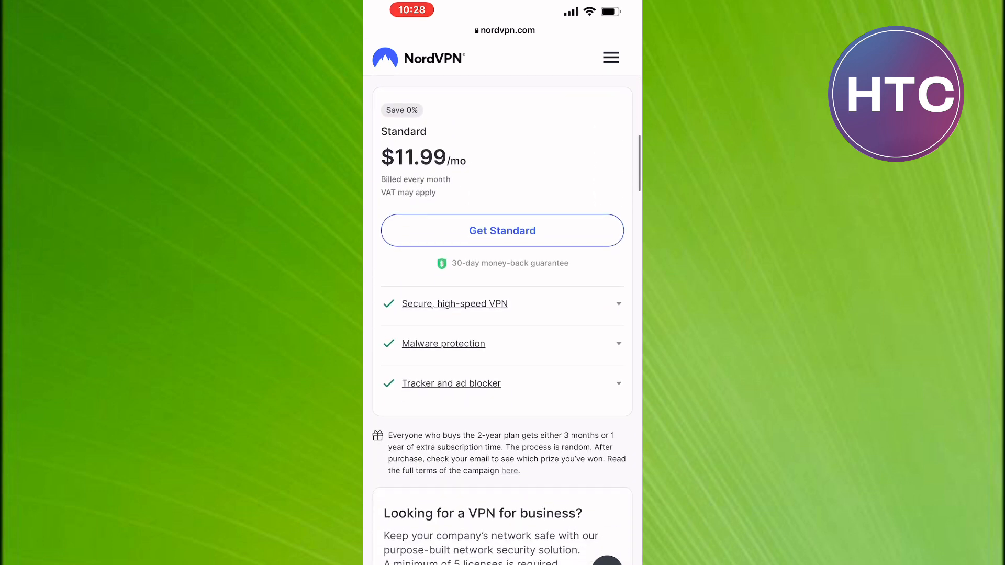